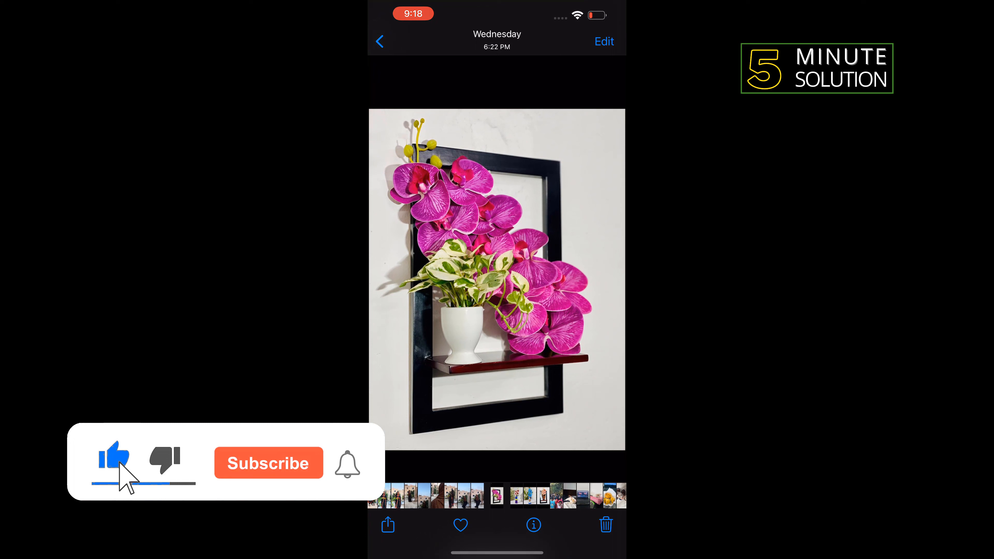
# Begin editing the orchid photo and bring up the crop tool with its aspect ratio presets.
pyautogui.click(268, 463)
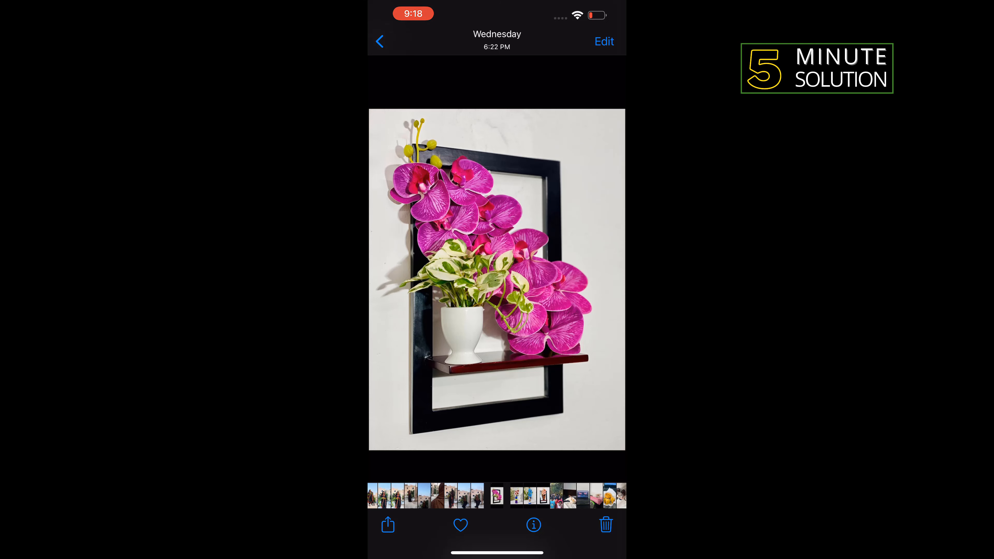
pyautogui.click(602, 42)
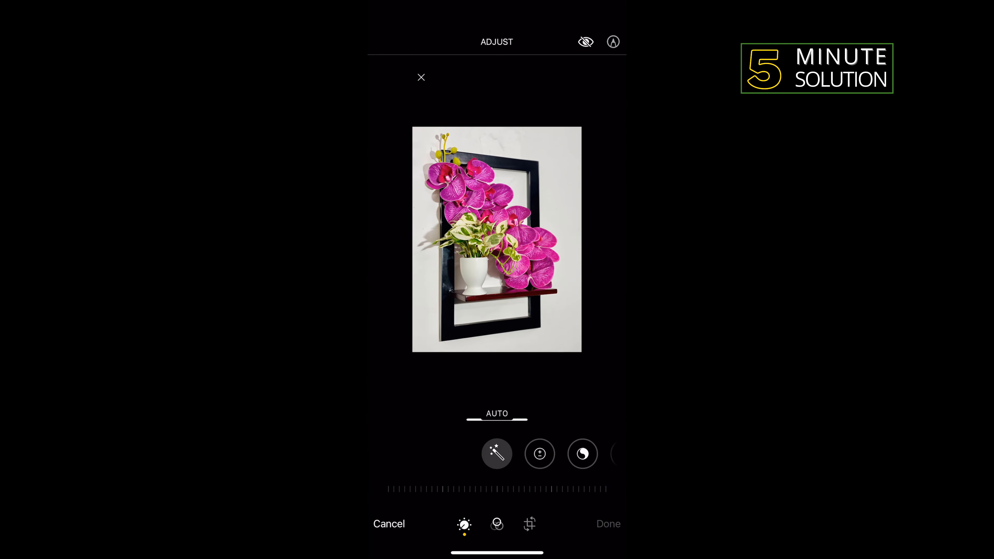
pyautogui.click(529, 525)
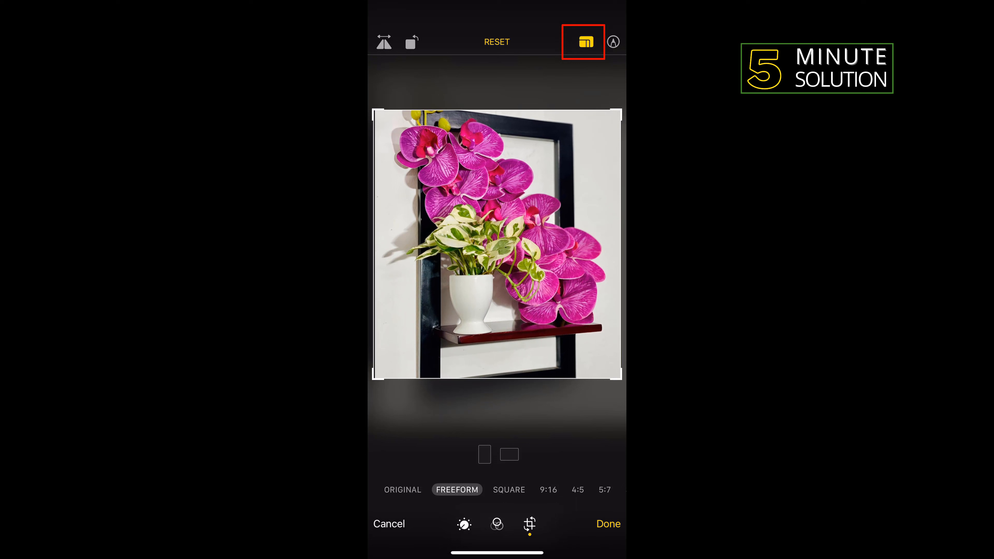
# Set the crop to landscape orientation at a fixed 4:3 ratio, after briefly trying 5:3.
pyautogui.click(578, 489)
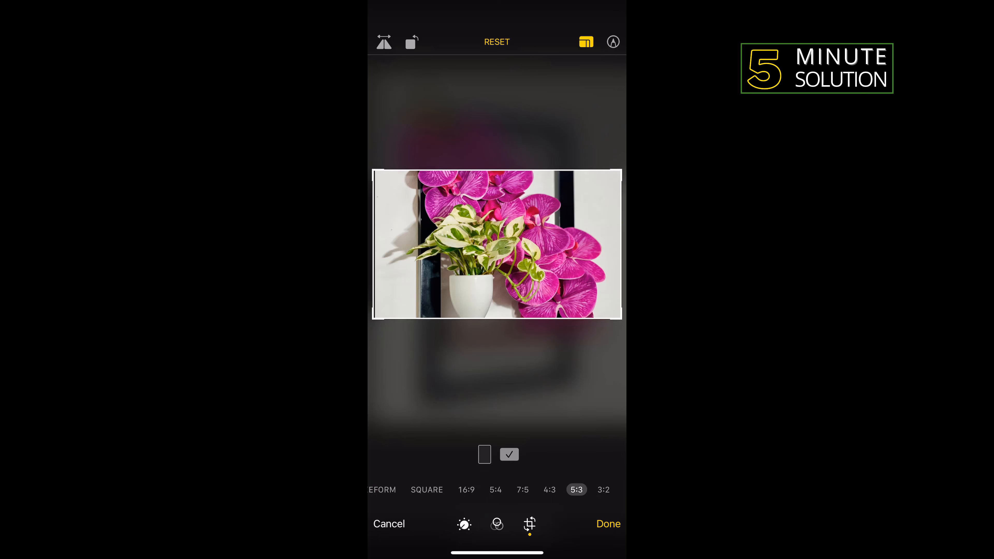
pyautogui.click(549, 489)
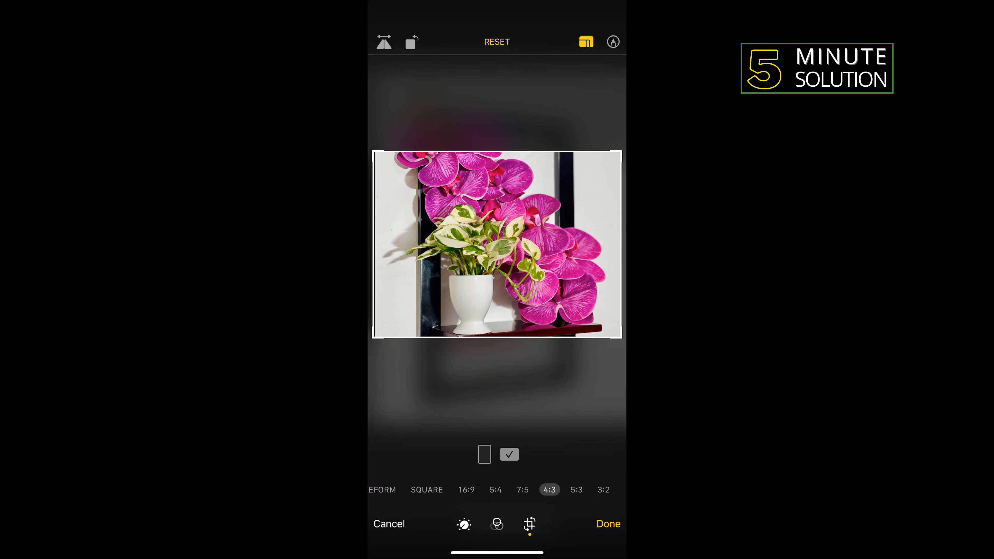